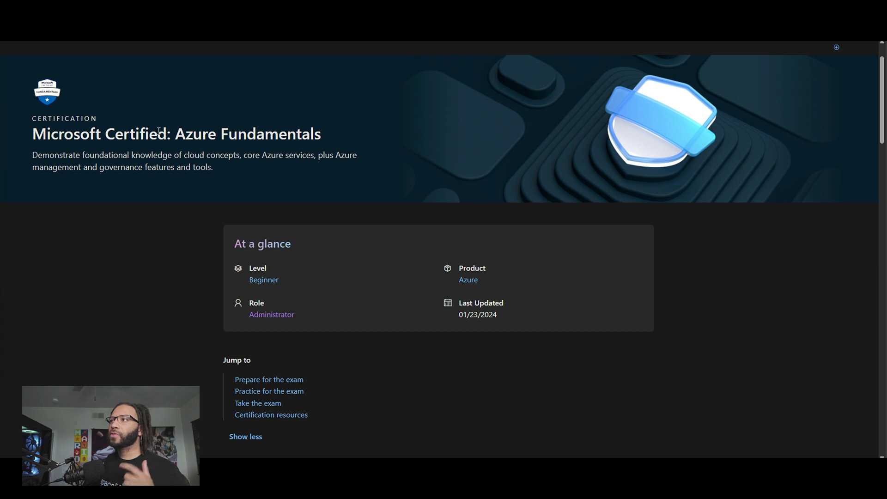
Step: Scroll the Azure Fundamentals page past At a glance to the Overview and Skills measured list
{"action": "scroll", "scroll_direction": "down", "scroll_amount": 3}
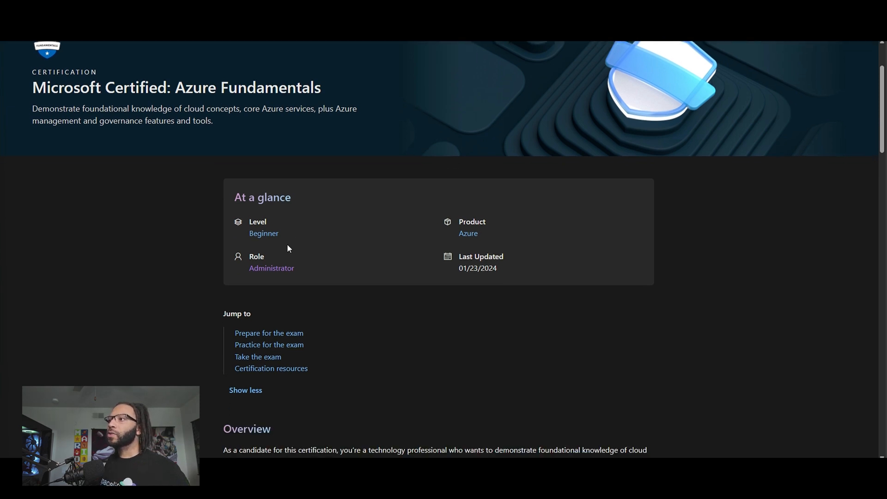
{"action": "scroll", "scroll_direction": "down", "scroll_amount": 3}
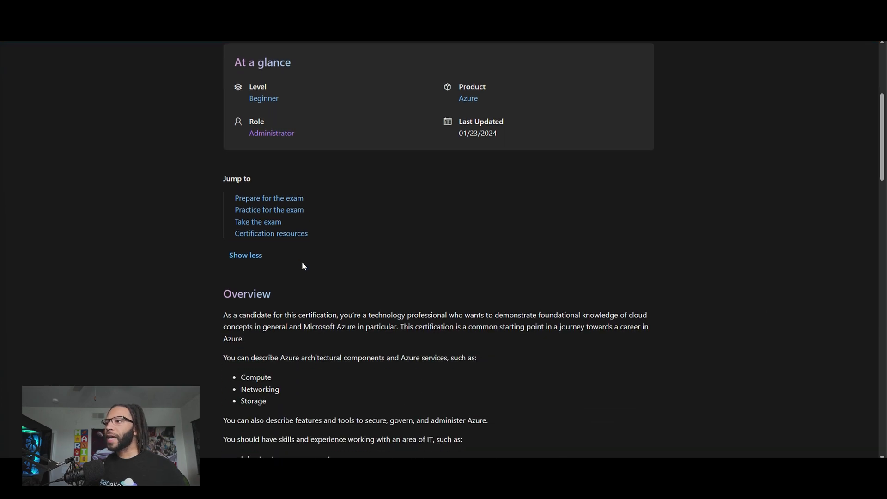
{"action": "scroll", "scroll_direction": "down", "scroll_amount": 3}
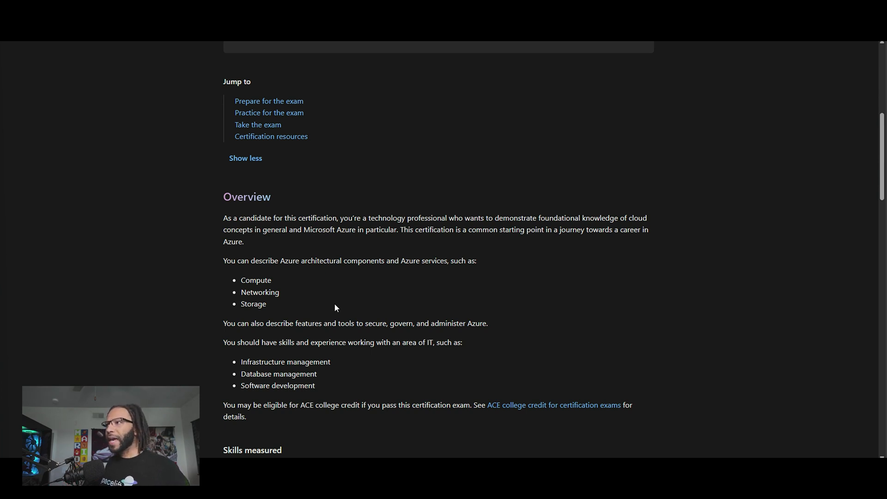
{"action": "scroll", "scroll_direction": "down", "scroll_amount": 3}
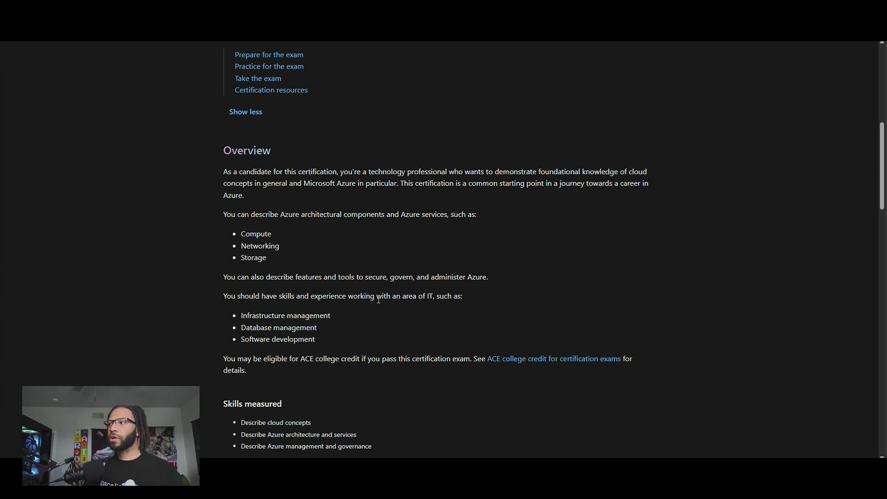
{"action": "scroll", "scroll_direction": "down", "scroll_amount": 3}
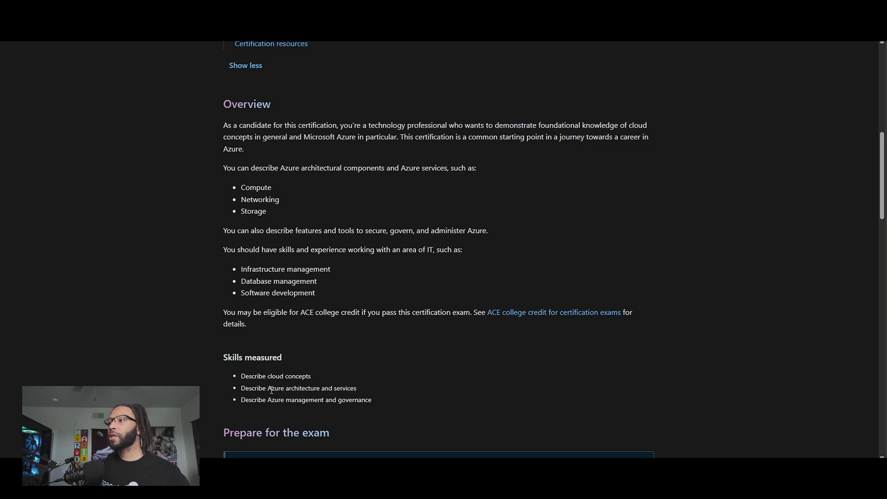
{"action": "mouse_move", "coordinate": [331, 384]}
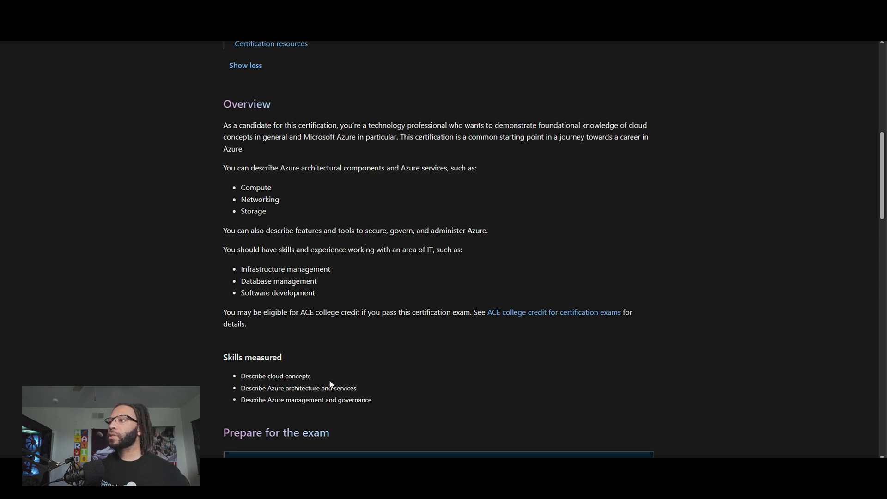
{"action": "mouse_move", "coordinate": [394, 400]}
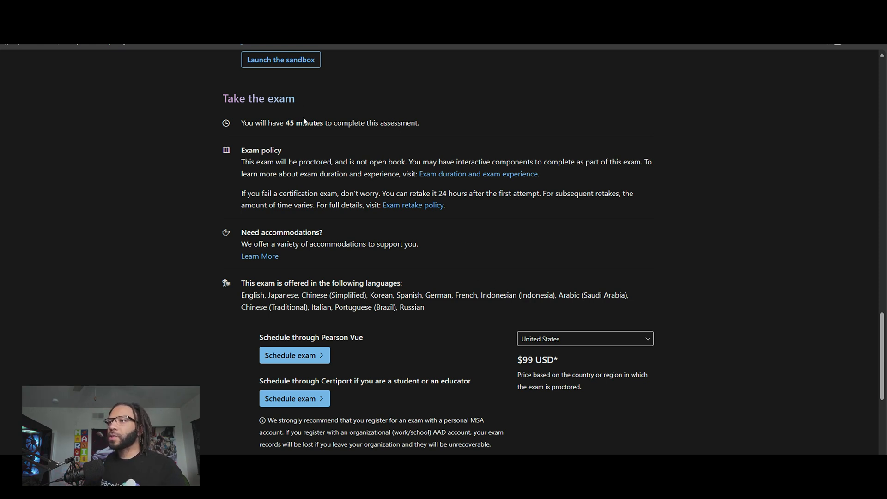
{"action": "mouse_move", "coordinate": [368, 147]}
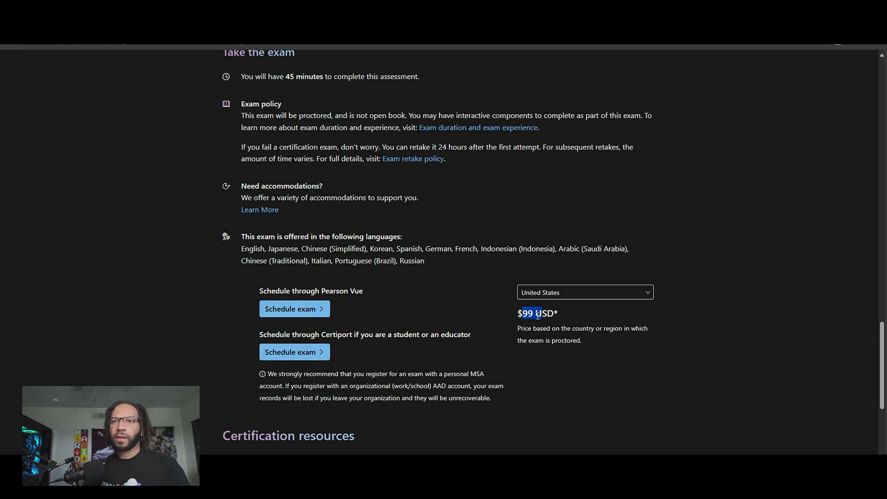
{"action": "mouse_move", "coordinate": [856, 258]}
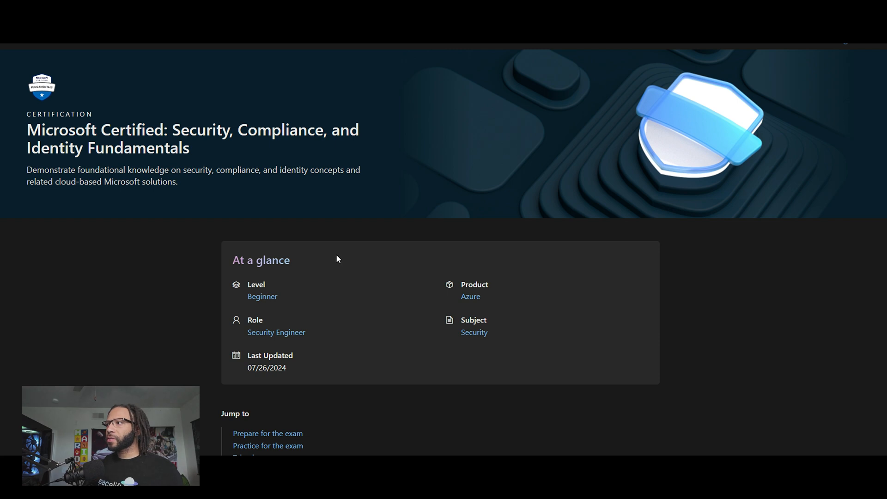
{"action": "mouse_move", "coordinate": [340, 299]}
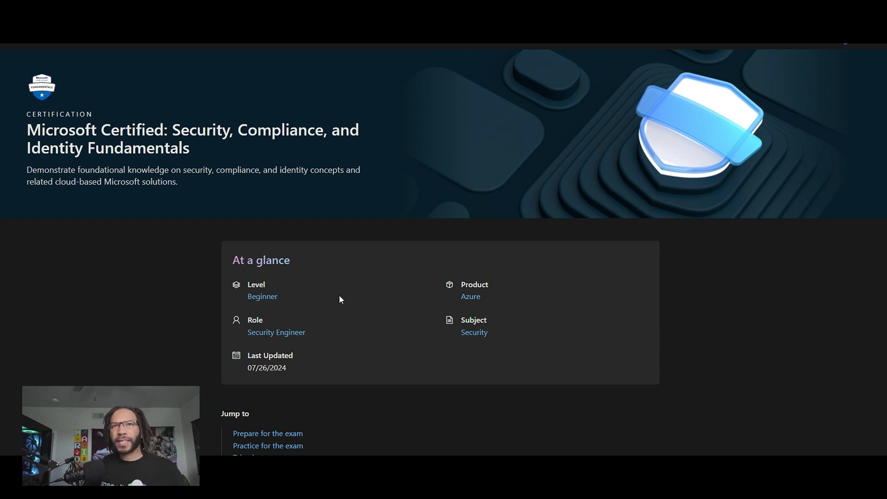
Step: Scroll the SC-900 page down through its Overview and Skills measured sections
{"action": "scroll", "scroll_direction": "down", "scroll_amount": 3}
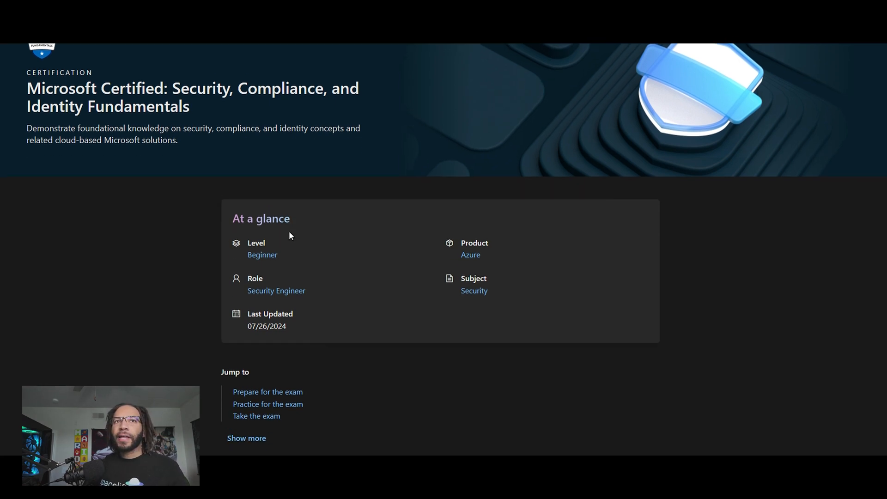
{"action": "scroll", "scroll_direction": "down", "scroll_amount": 3}
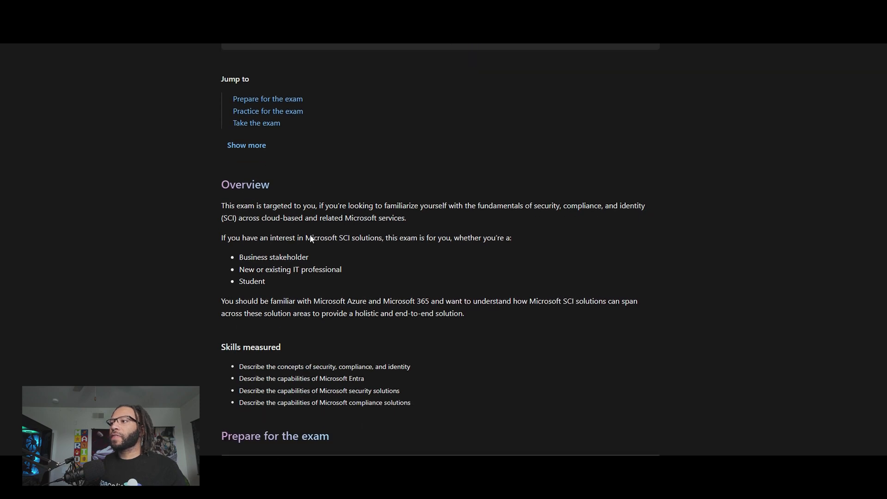
{"action": "scroll", "scroll_direction": "down", "scroll_amount": 3}
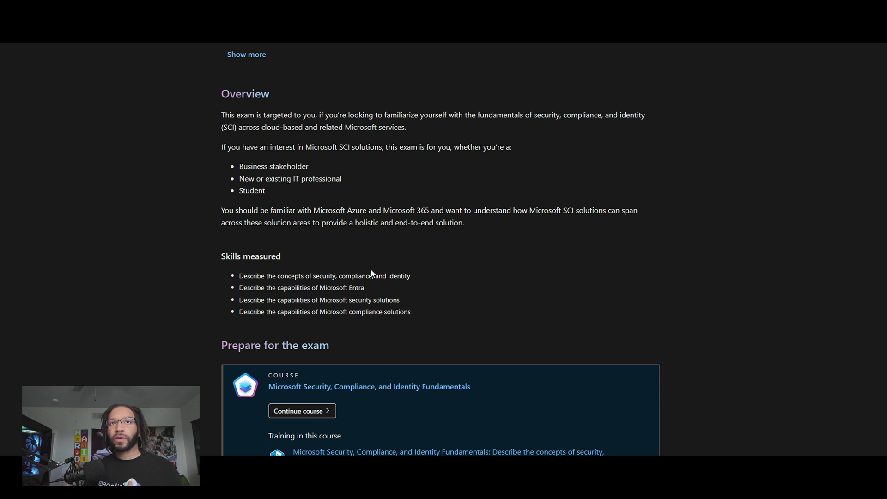
{"action": "mouse_move", "coordinate": [374, 274]}
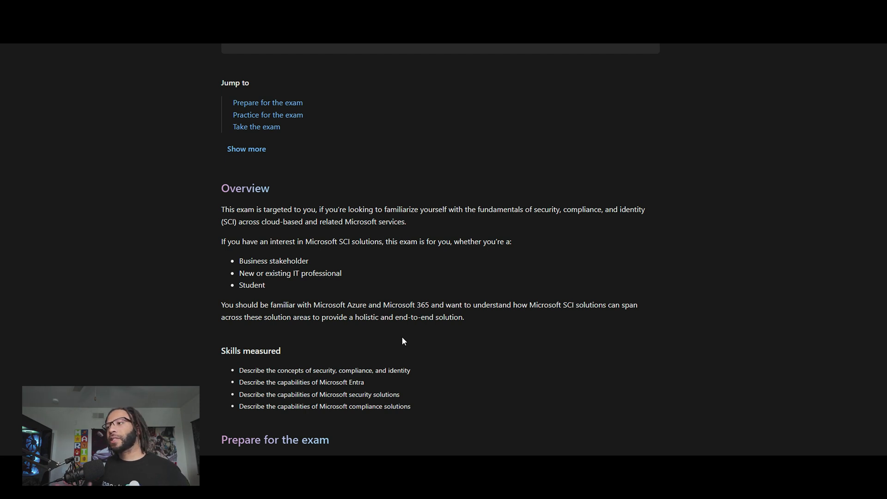
{"action": "scroll", "scroll_direction": "down", "scroll_amount": 3}
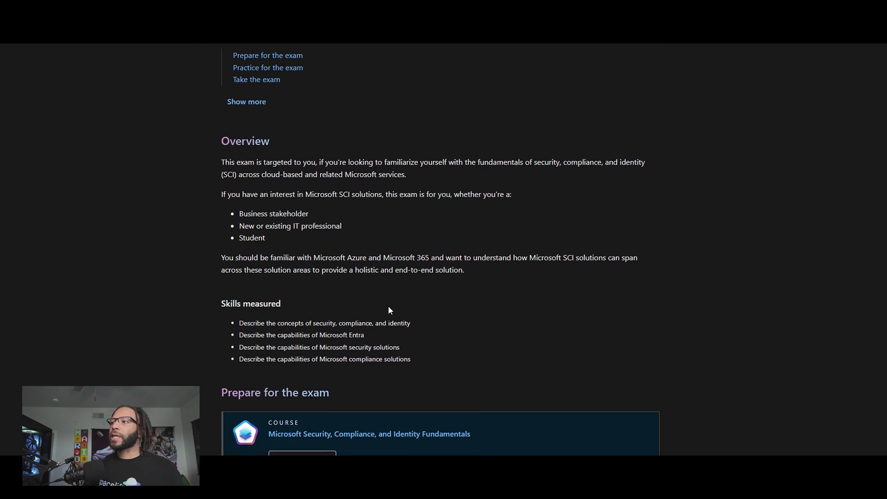
{"action": "scroll", "scroll_direction": "down", "scroll_amount": 3}
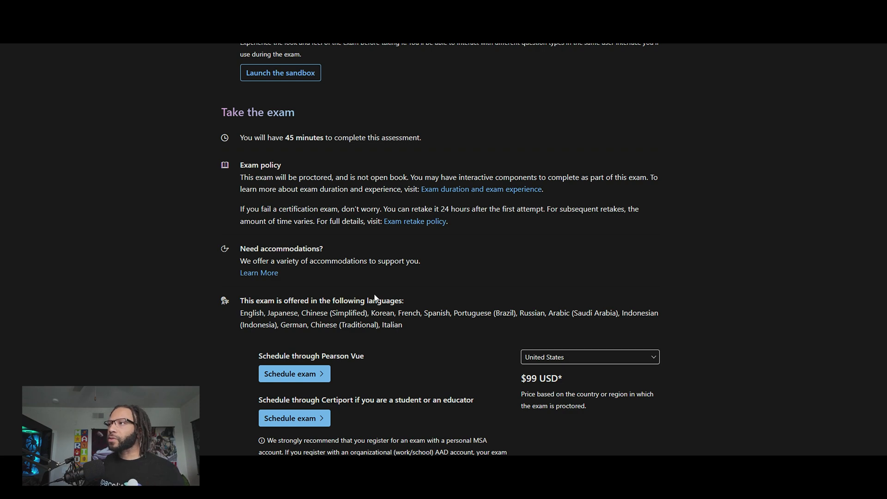
{"action": "mouse_move", "coordinate": [355, 225]}
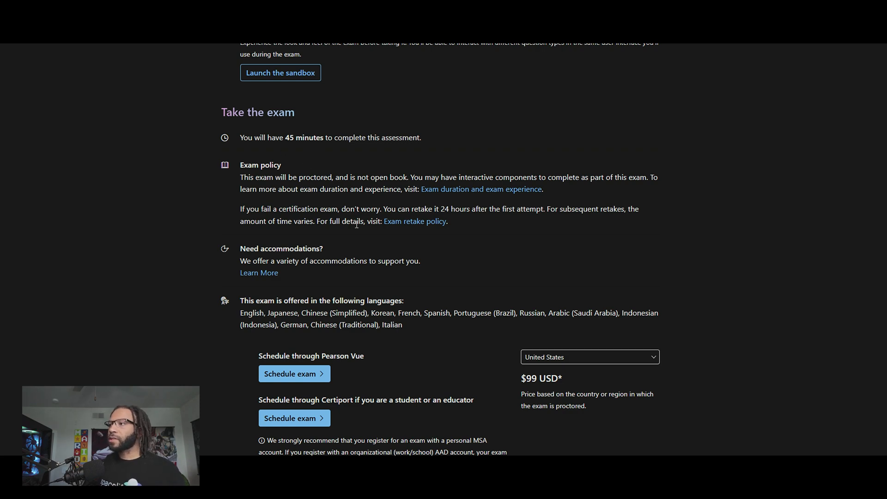
Step: Scroll to the SC-900 Take the exam section showing 45 minutes and $99 USD
{"action": "scroll", "scroll_direction": "down", "scroll_amount": 3}
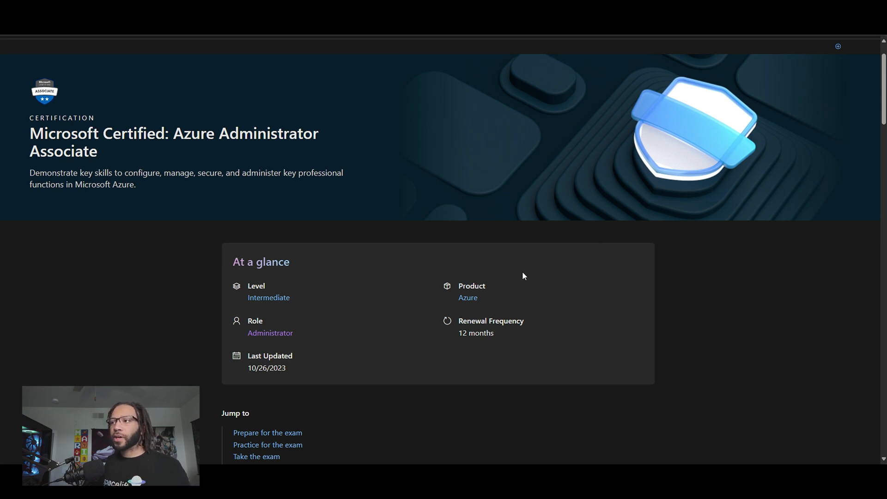
{"action": "mouse_move", "coordinate": [472, 251]}
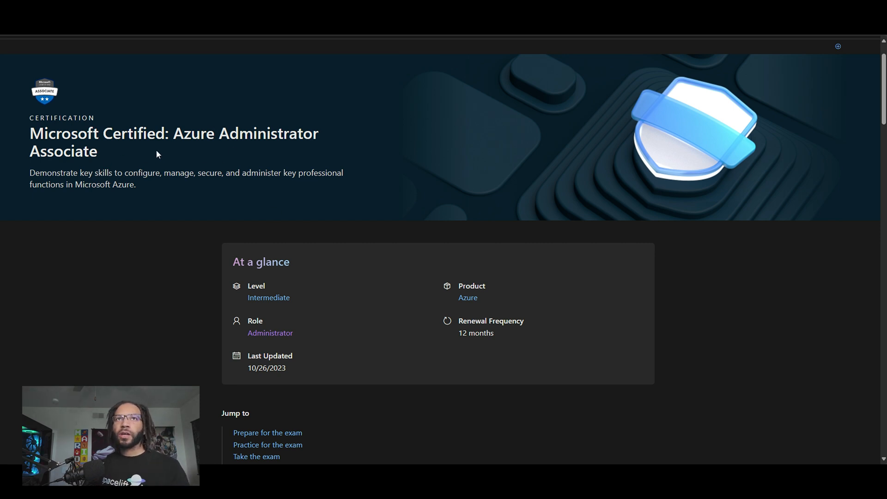
Step: Scroll the AZ-104 Overview, highlighting the Virtual networks and Storage experience items
{"action": "scroll", "scroll_direction": "down", "scroll_amount": 3}
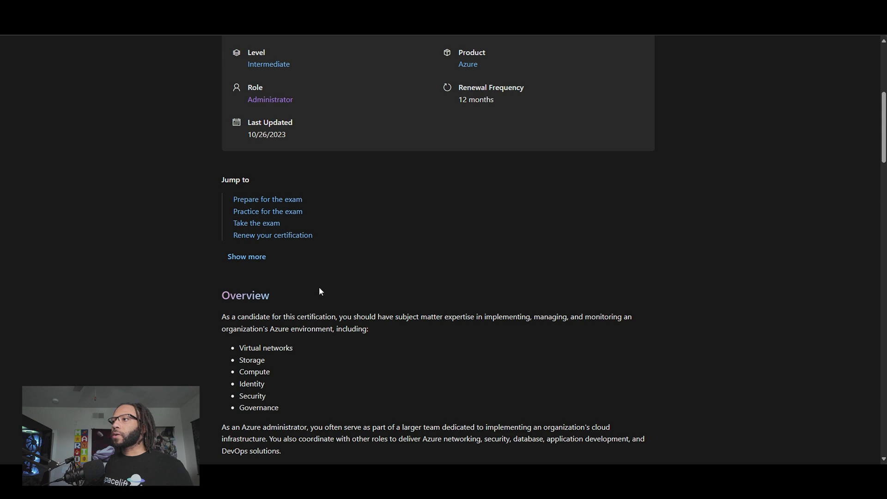
{"action": "scroll", "scroll_direction": "down", "scroll_amount": 3}
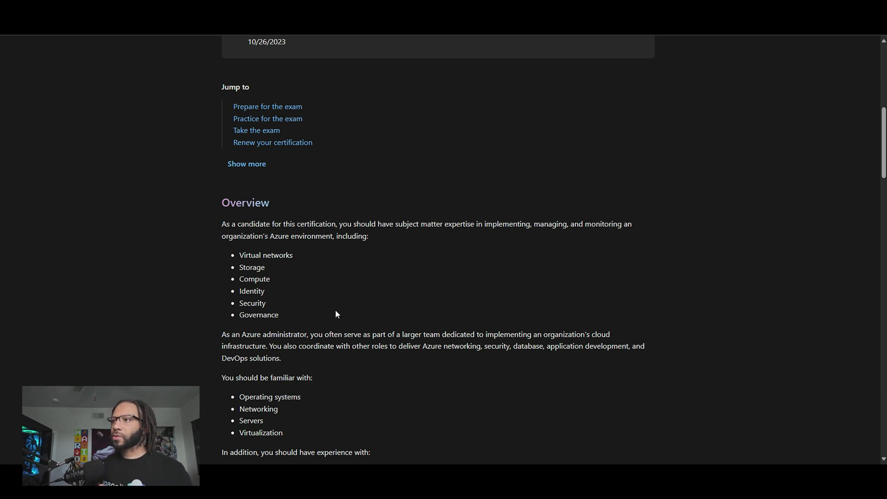
{"action": "scroll", "scroll_direction": "down", "scroll_amount": 3}
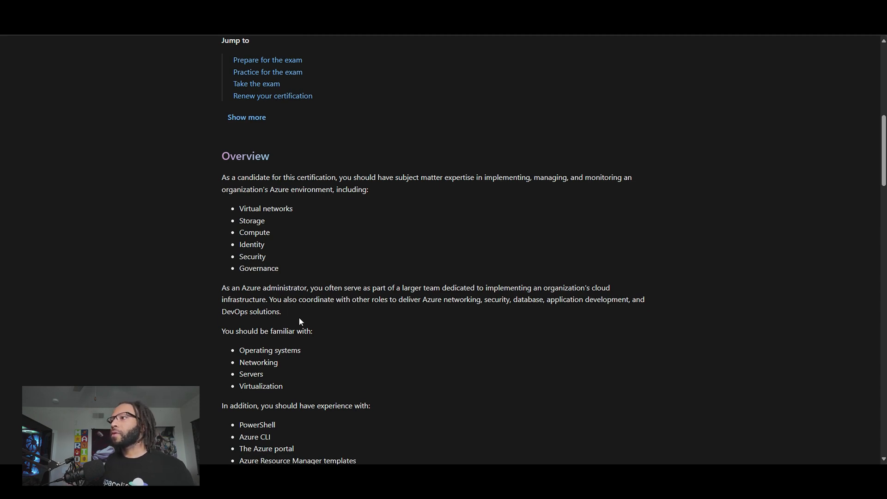
{"action": "scroll", "scroll_direction": "down", "scroll_amount": 3}
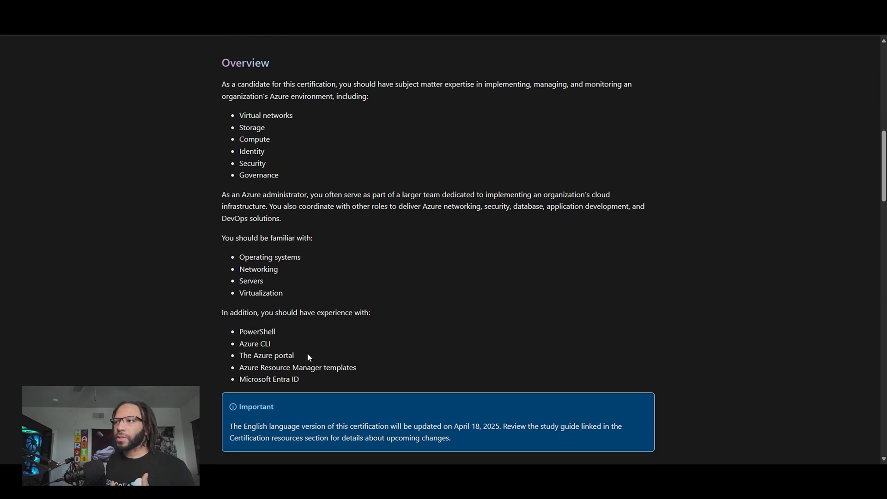
{"action": "mouse_move", "coordinate": [237, 123]}
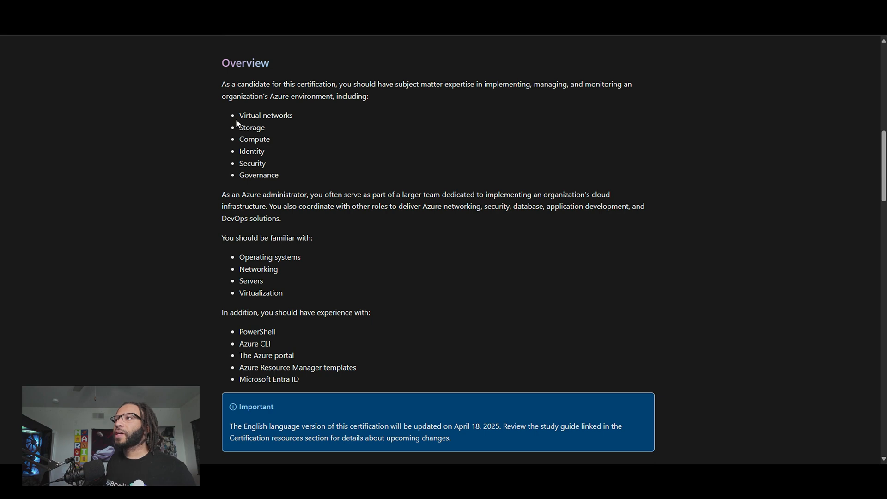
{"action": "left_click_drag", "start_coordinate": [237, 114], "coordinate": [265, 127]}
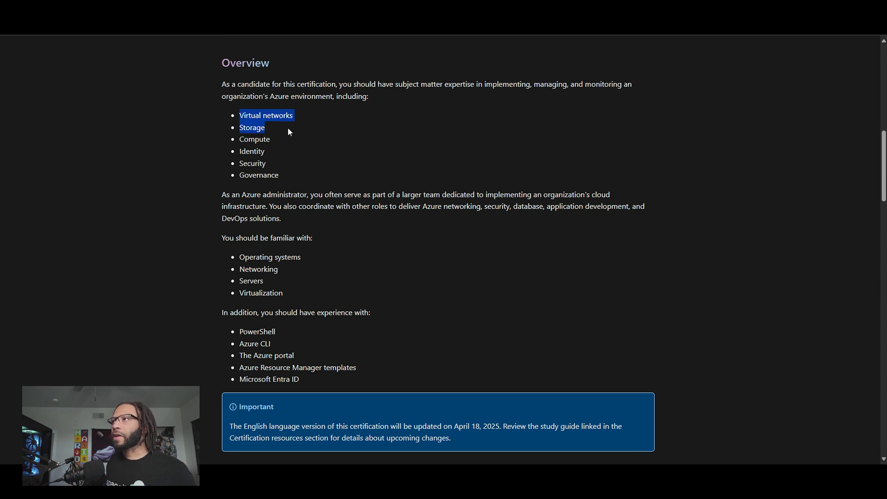
{"action": "left_click", "coordinate": [285, 218]}
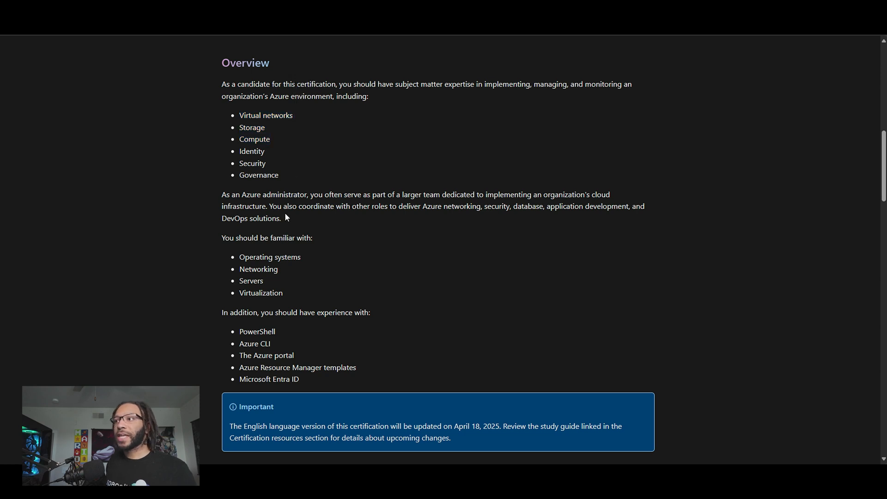
{"action": "scroll", "scroll_direction": "down", "scroll_amount": 3}
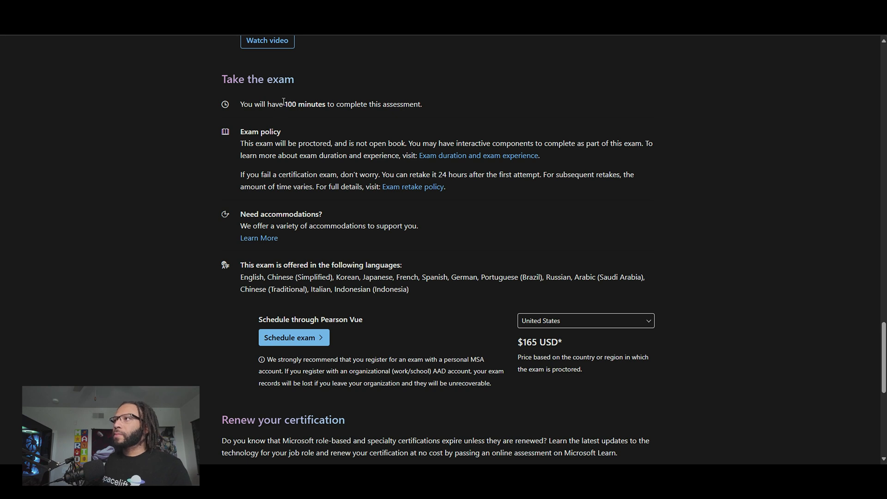
{"action": "mouse_move", "coordinate": [397, 164]}
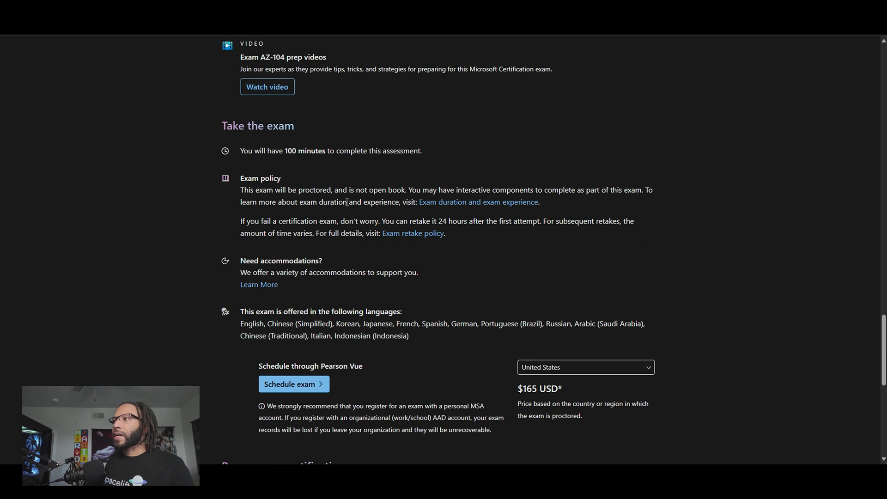
{"action": "mouse_move", "coordinate": [502, 304]}
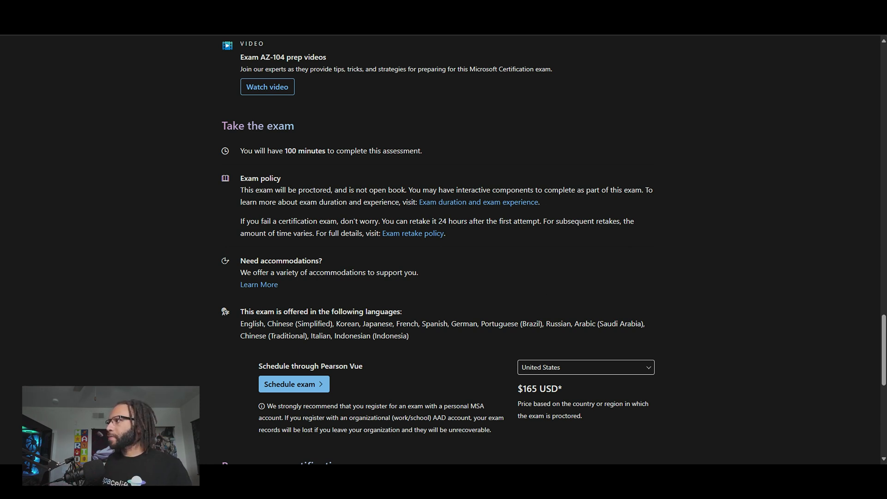
{"action": "scroll", "scroll_direction": "up", "scroll_amount": 3}
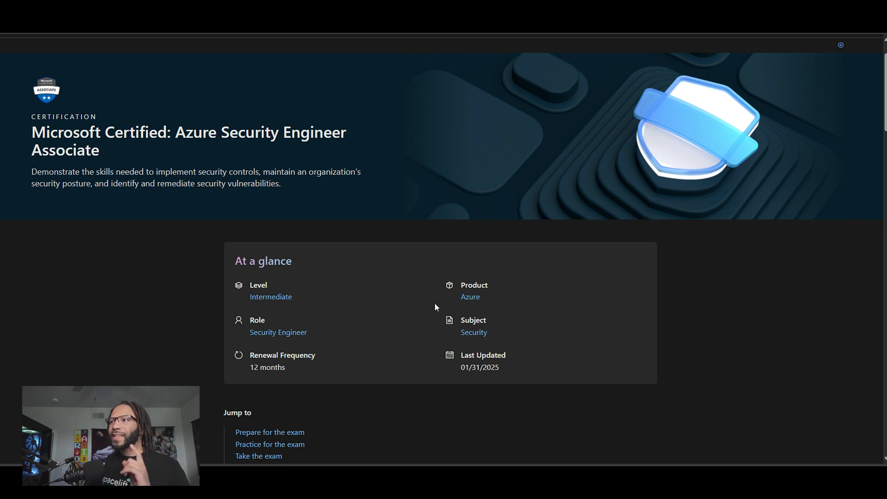
{"action": "mouse_move", "coordinate": [427, 326]}
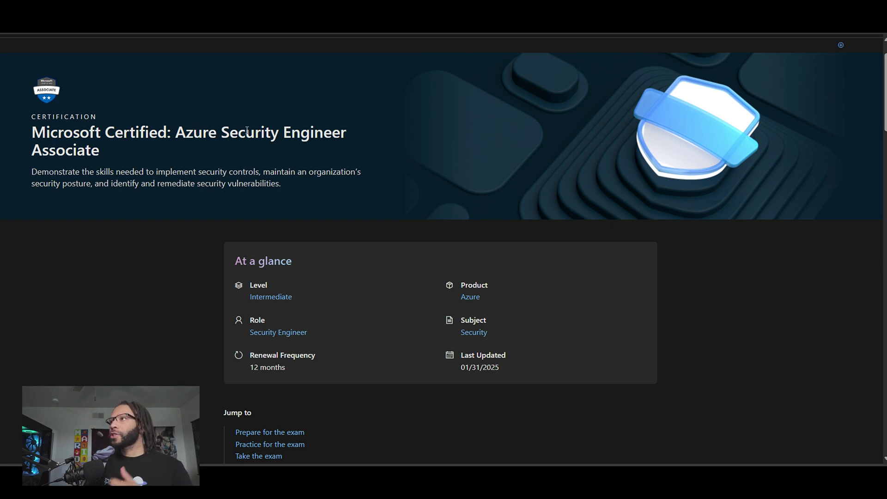
{"action": "scroll", "scroll_direction": "down", "scroll_amount": 3}
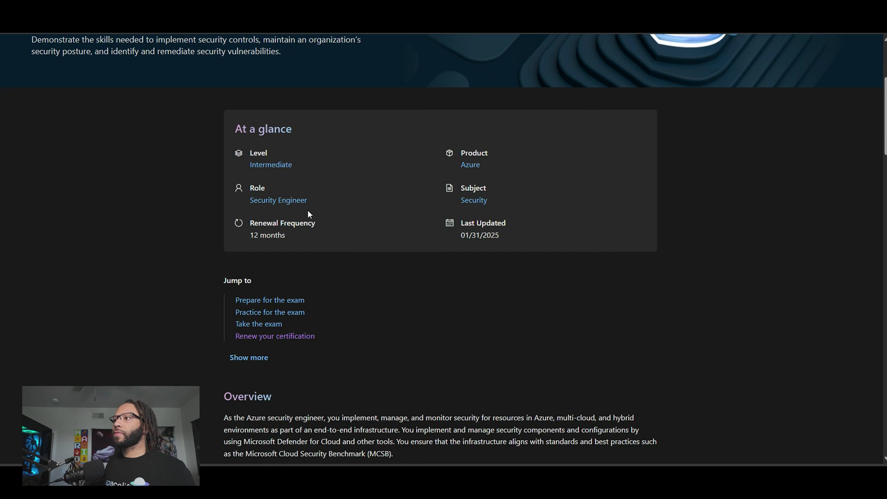
{"action": "scroll", "scroll_direction": "down", "scroll_amount": 3}
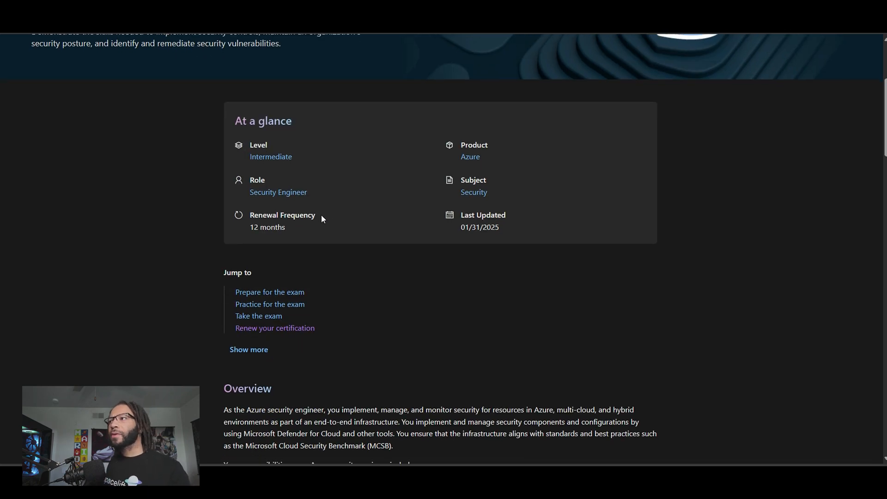
{"action": "left_click_drag", "start_coordinate": [250, 216], "coordinate": [286, 227]}
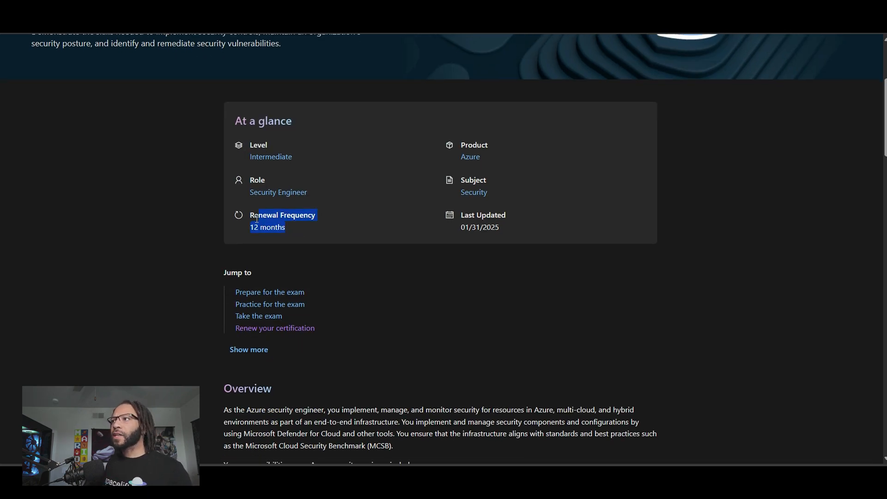
{"action": "left_click", "coordinate": [317, 244]}
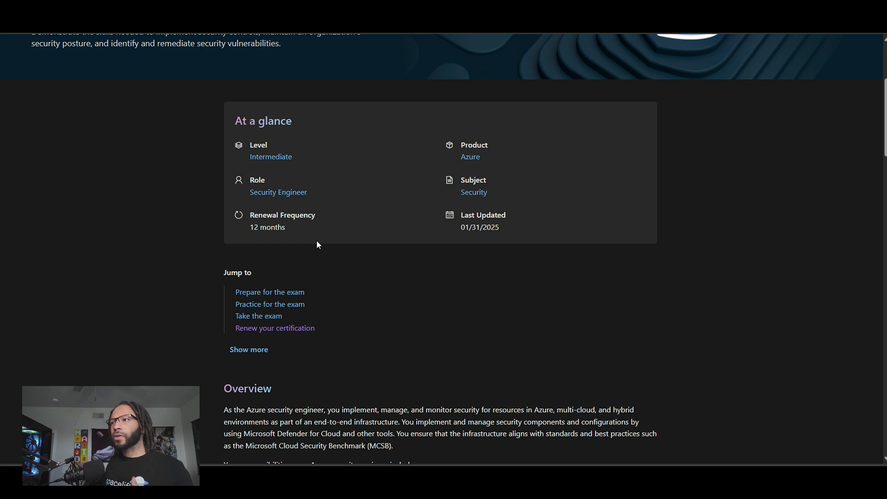
{"action": "mouse_move", "coordinate": [293, 230]}
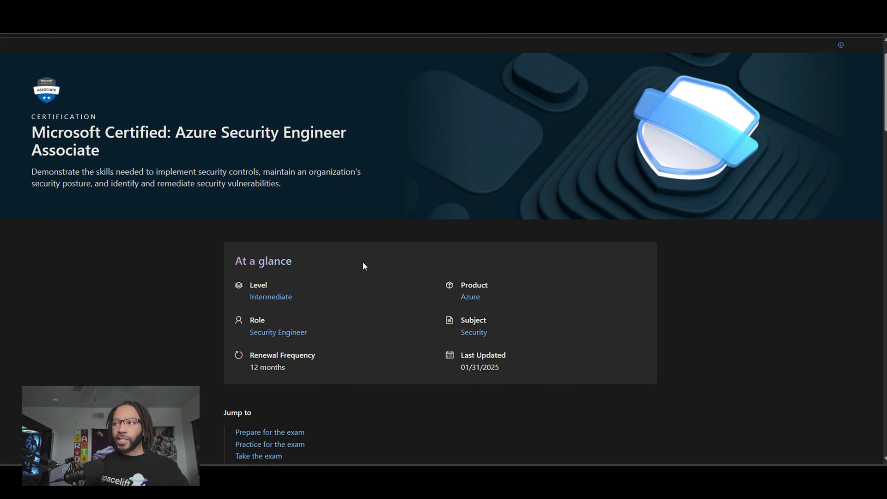
{"action": "scroll", "scroll_direction": "down", "scroll_amount": 3}
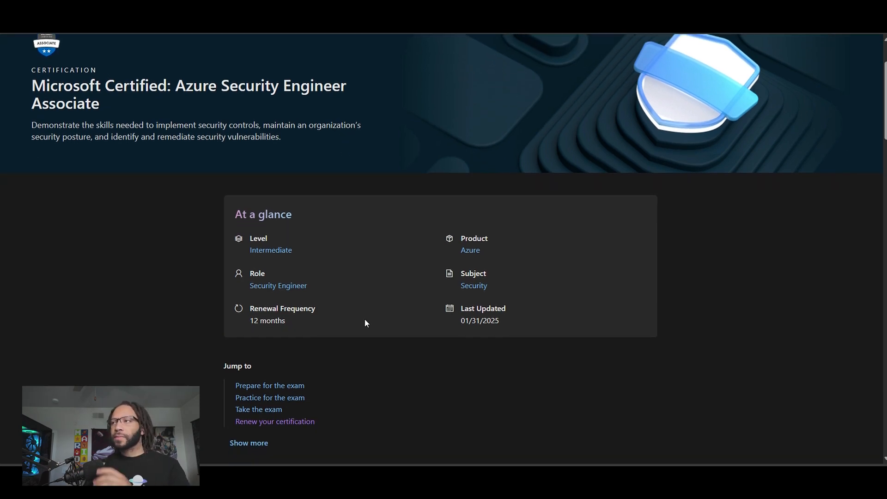
Step: Scroll the Azure Security Engineer Overview, highlighting its three responsibilities, down to Skills measured
{"action": "scroll", "scroll_direction": "down", "scroll_amount": 3}
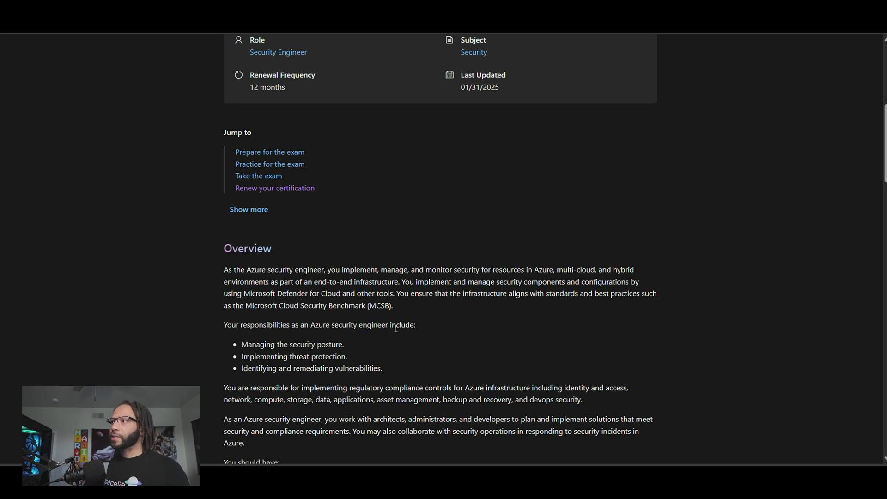
{"action": "scroll", "scroll_direction": "down", "scroll_amount": 3}
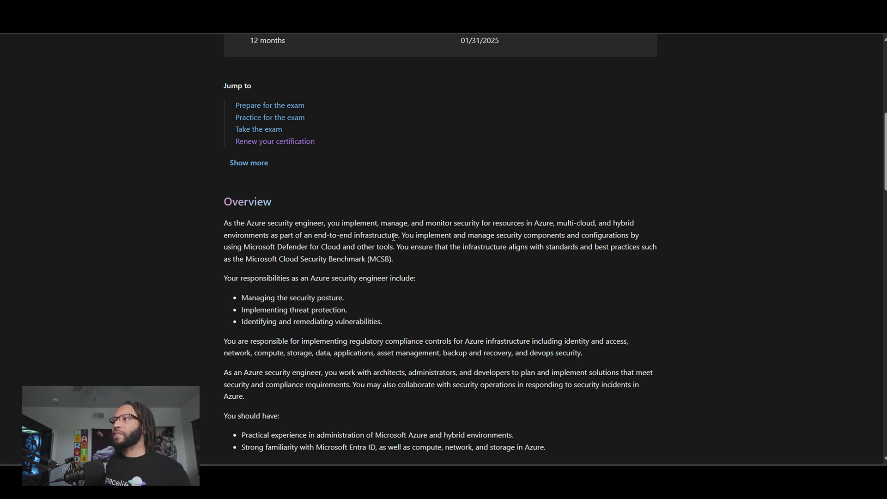
{"action": "scroll", "scroll_direction": "down", "scroll_amount": 3}
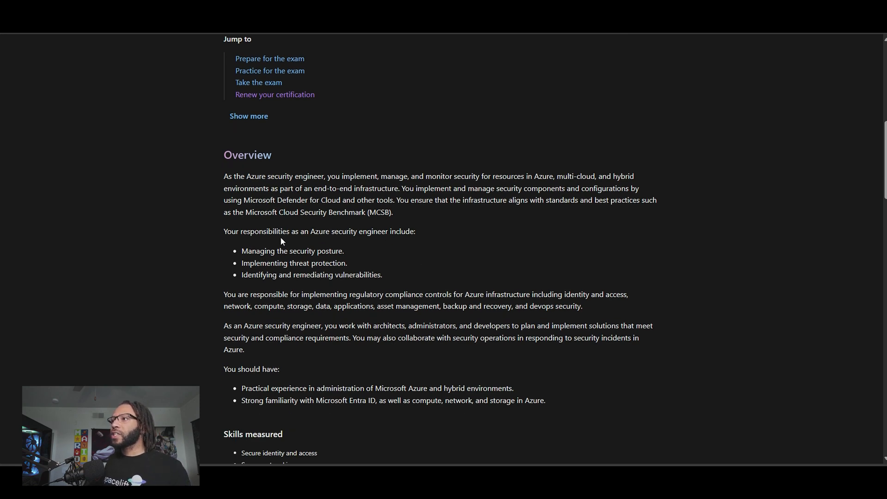
{"action": "left_click_drag", "start_coordinate": [241, 251], "coordinate": [382, 275]}
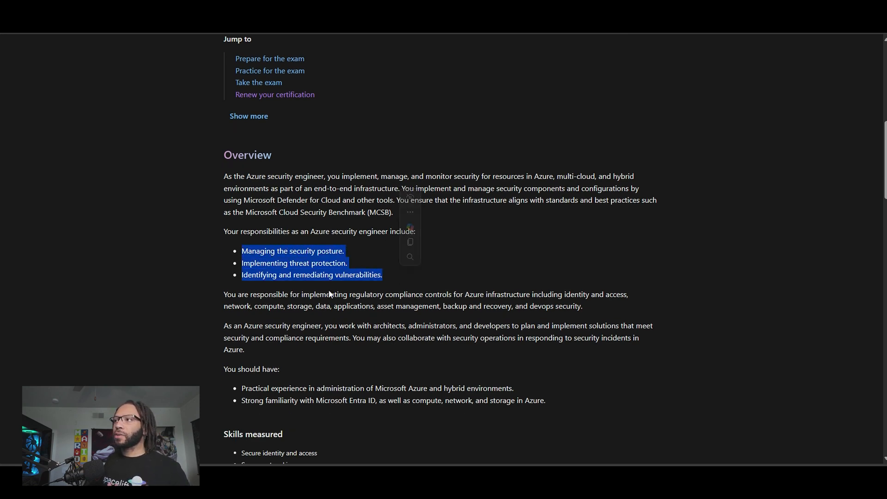
{"action": "scroll", "scroll_direction": "down", "scroll_amount": 3}
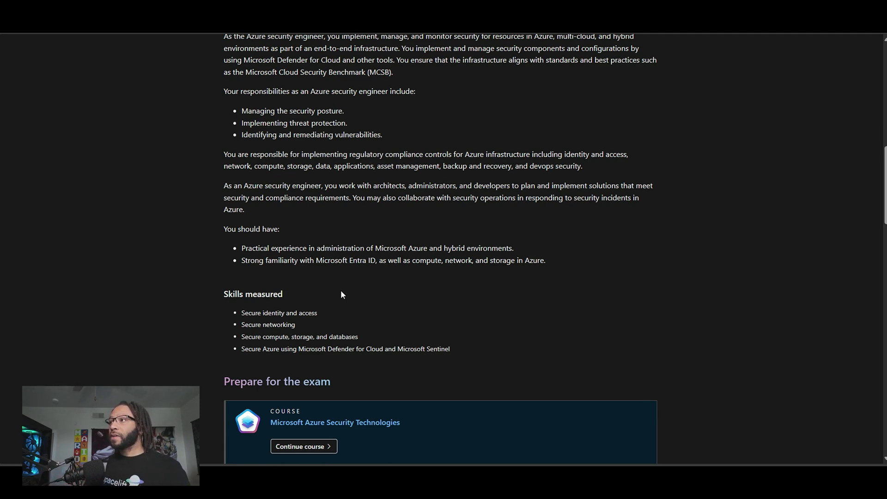
Step: Scroll to the Take the exam section showing 100 minutes and $165 USD, highlighting the details
{"action": "scroll", "scroll_direction": "down", "scroll_amount": 3}
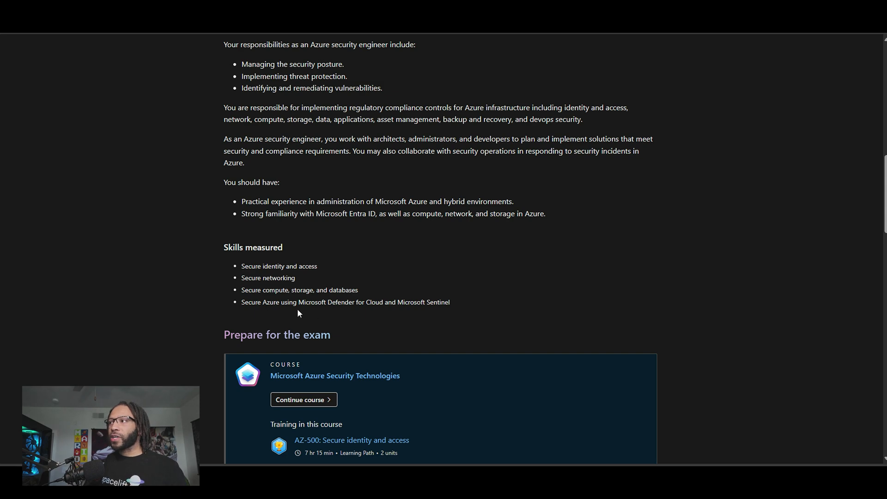
{"action": "mouse_move", "coordinate": [377, 339]}
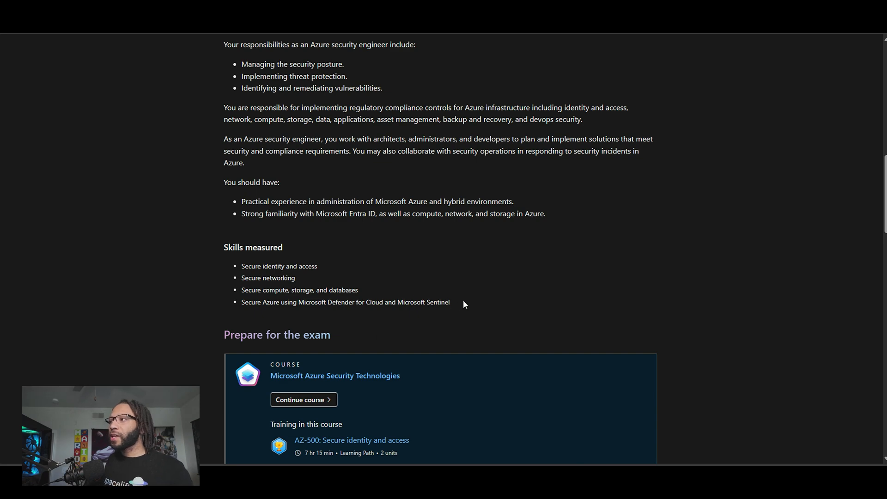
{"action": "left_click_drag", "start_coordinate": [299, 301], "coordinate": [450, 302]}
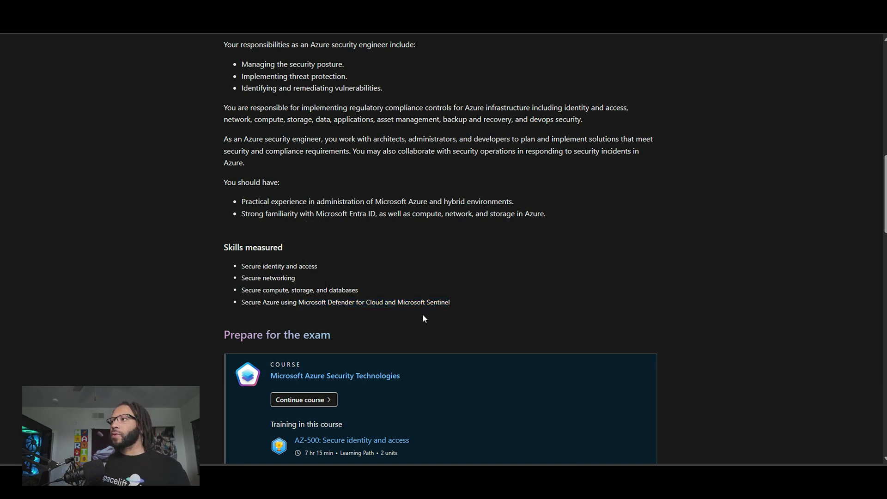
{"action": "scroll", "scroll_direction": "up", "scroll_amount": 3}
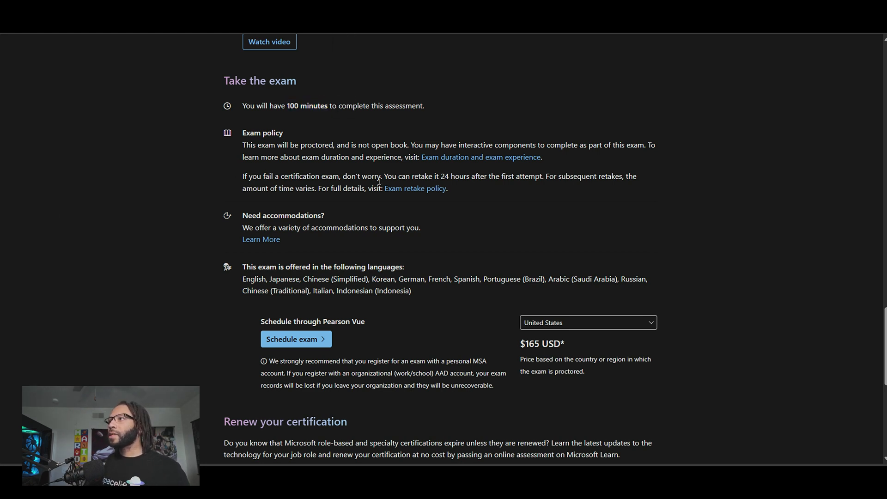
Step: Scroll down to the certification renewal section below the exam details
{"action": "scroll", "scroll_direction": "down", "scroll_amount": 3}
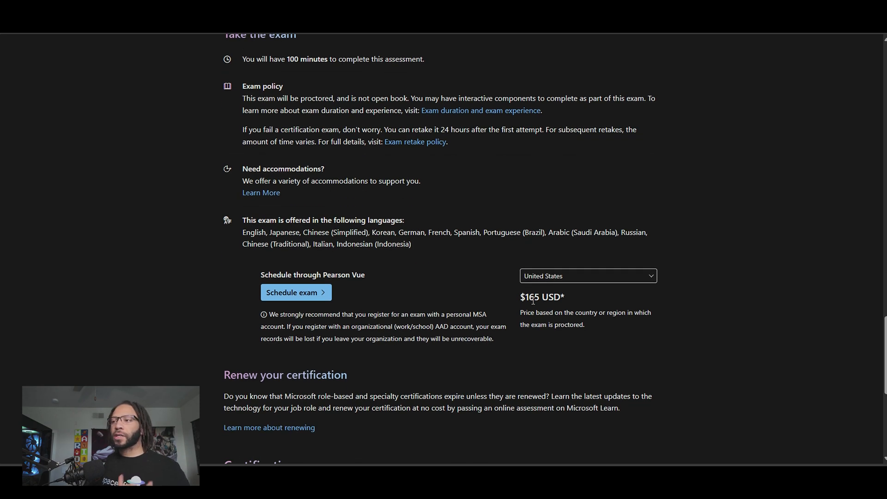
{"action": "mouse_move", "coordinate": [405, 311]}
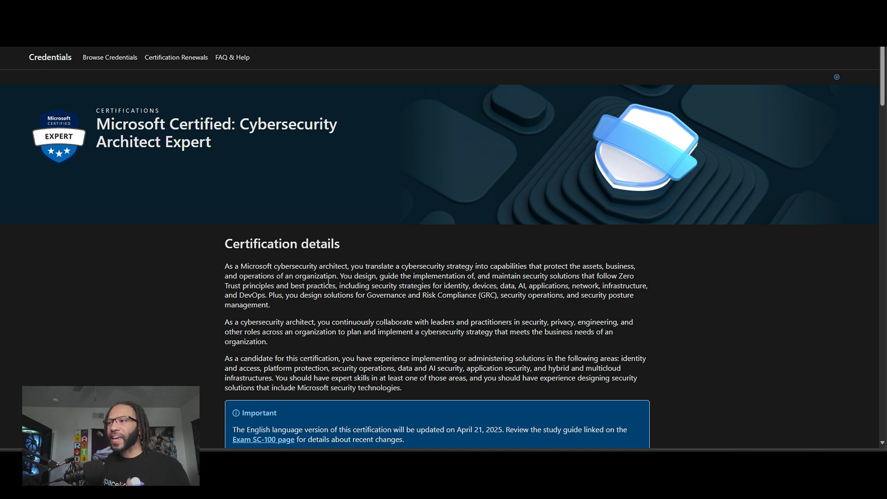
Step: Scroll the Cybersecurity Architect Expert page to its Skills measured and prerequisites
{"action": "scroll", "scroll_direction": "down", "scroll_amount": 3}
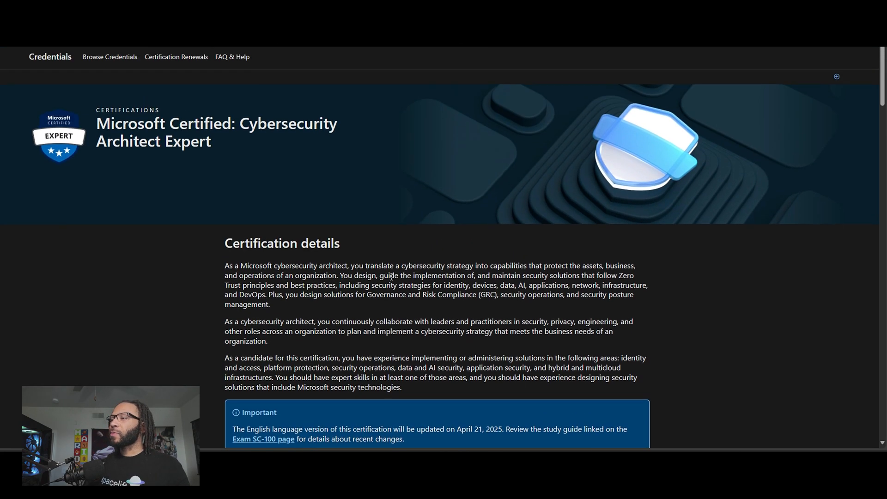
{"action": "scroll", "scroll_direction": "down", "scroll_amount": 3}
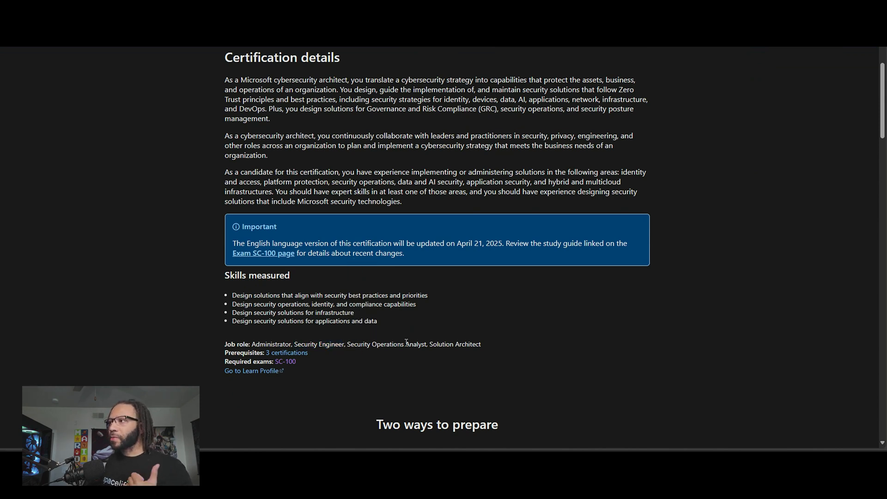
{"action": "scroll", "scroll_direction": "up", "scroll_amount": 3}
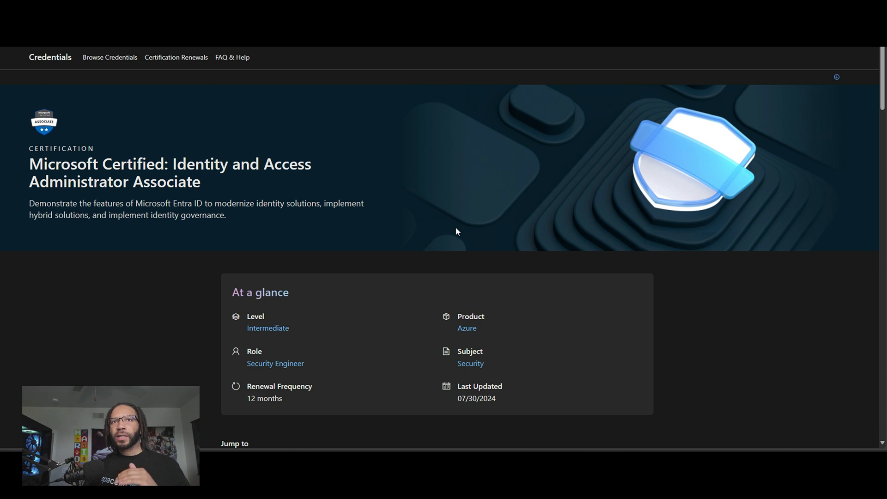
Step: Scroll the Identity and Access Administrator page to its at-a-glance details: intermediate level, 12-month renewal
{"action": "scroll", "scroll_direction": "down", "scroll_amount": 3}
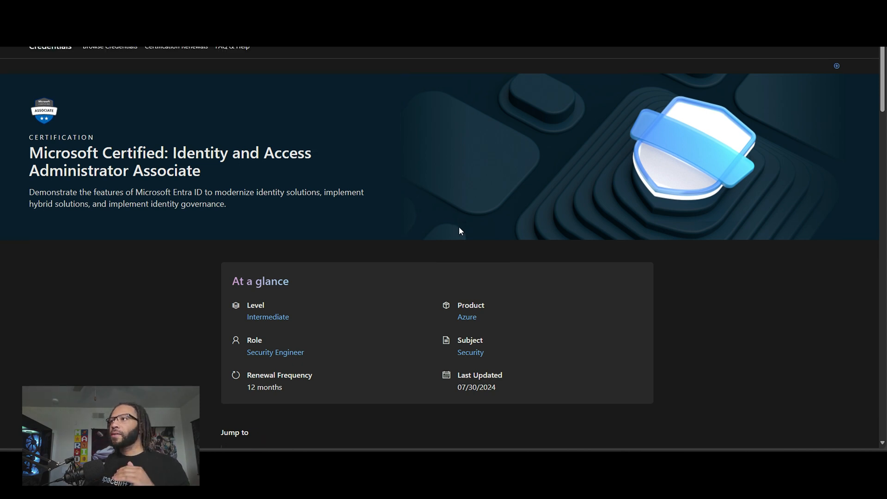
{"action": "scroll", "scroll_direction": "down", "scroll_amount": 3}
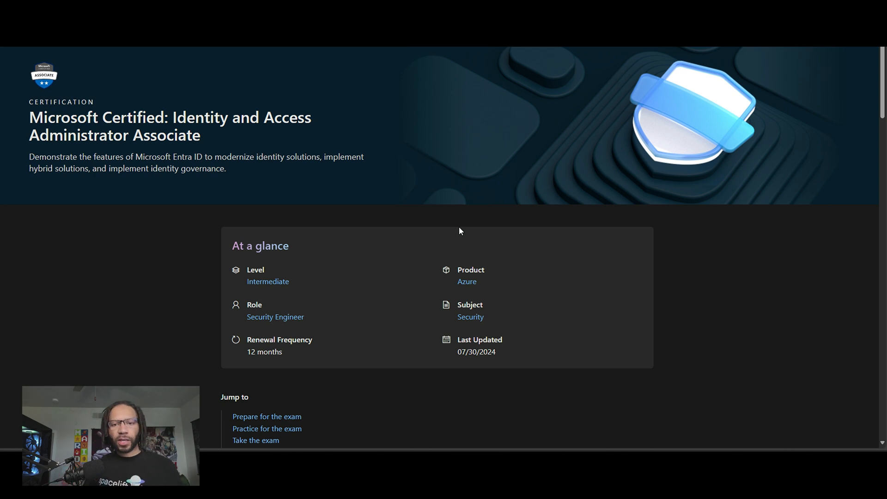
{"action": "mouse_move", "coordinate": [487, 201]}
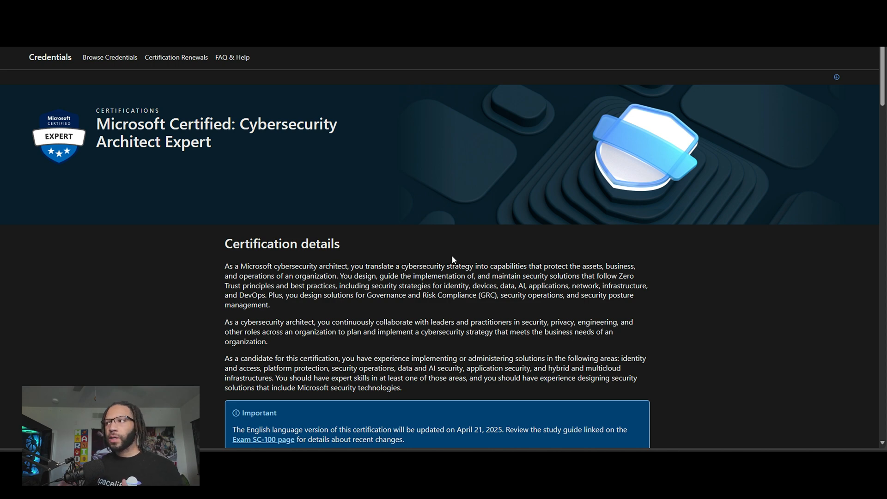
Step: Scroll to Certification exams and highlight the Exam SC-100 price of $165 USD
{"action": "scroll", "scroll_direction": "down", "scroll_amount": 3}
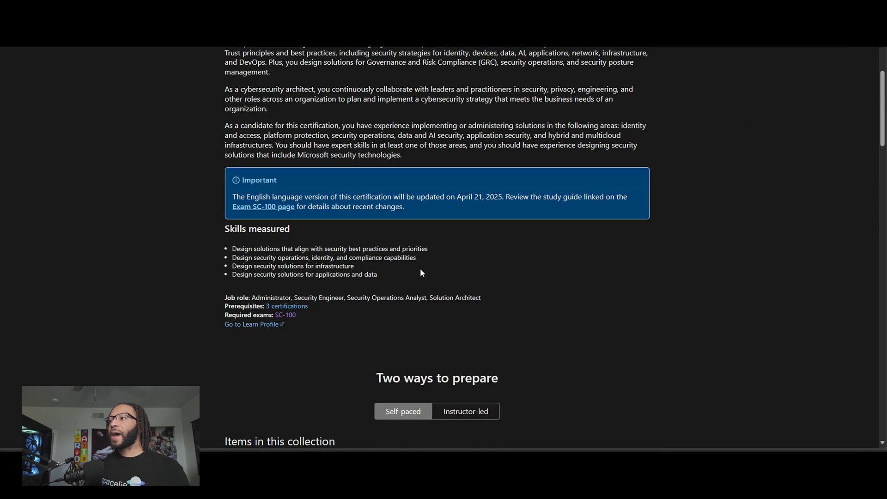
{"action": "mouse_move", "coordinate": [388, 336]}
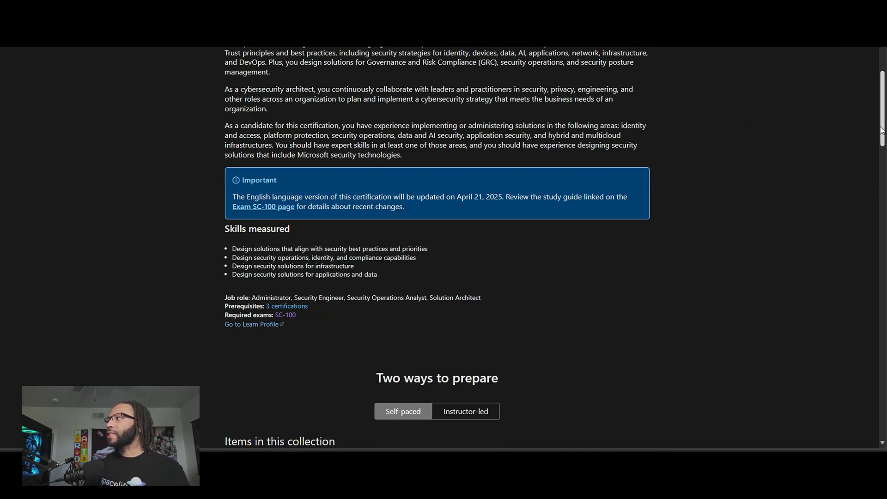
{"action": "scroll", "scroll_direction": "down", "scroll_amount": 3}
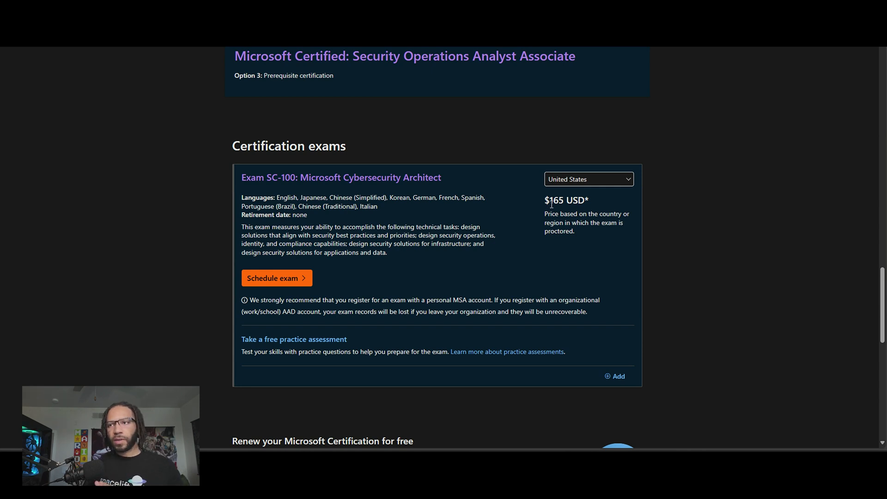
{"action": "double_click", "coordinate": [554, 200]}
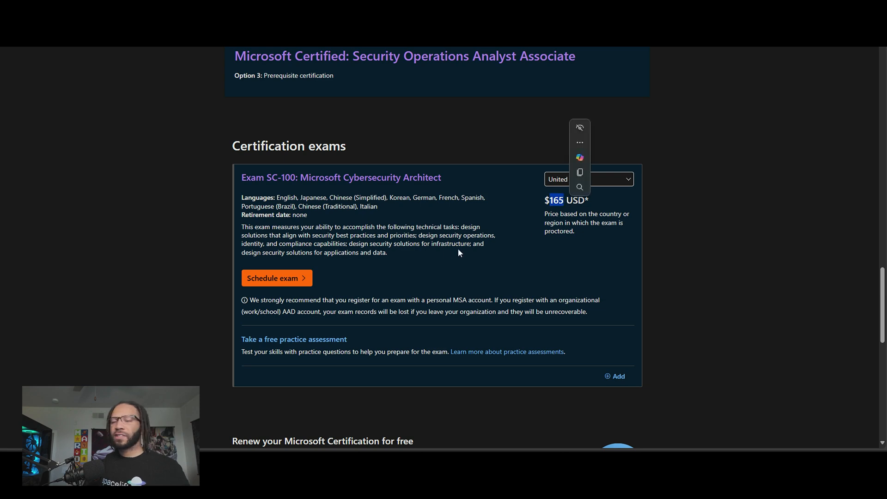